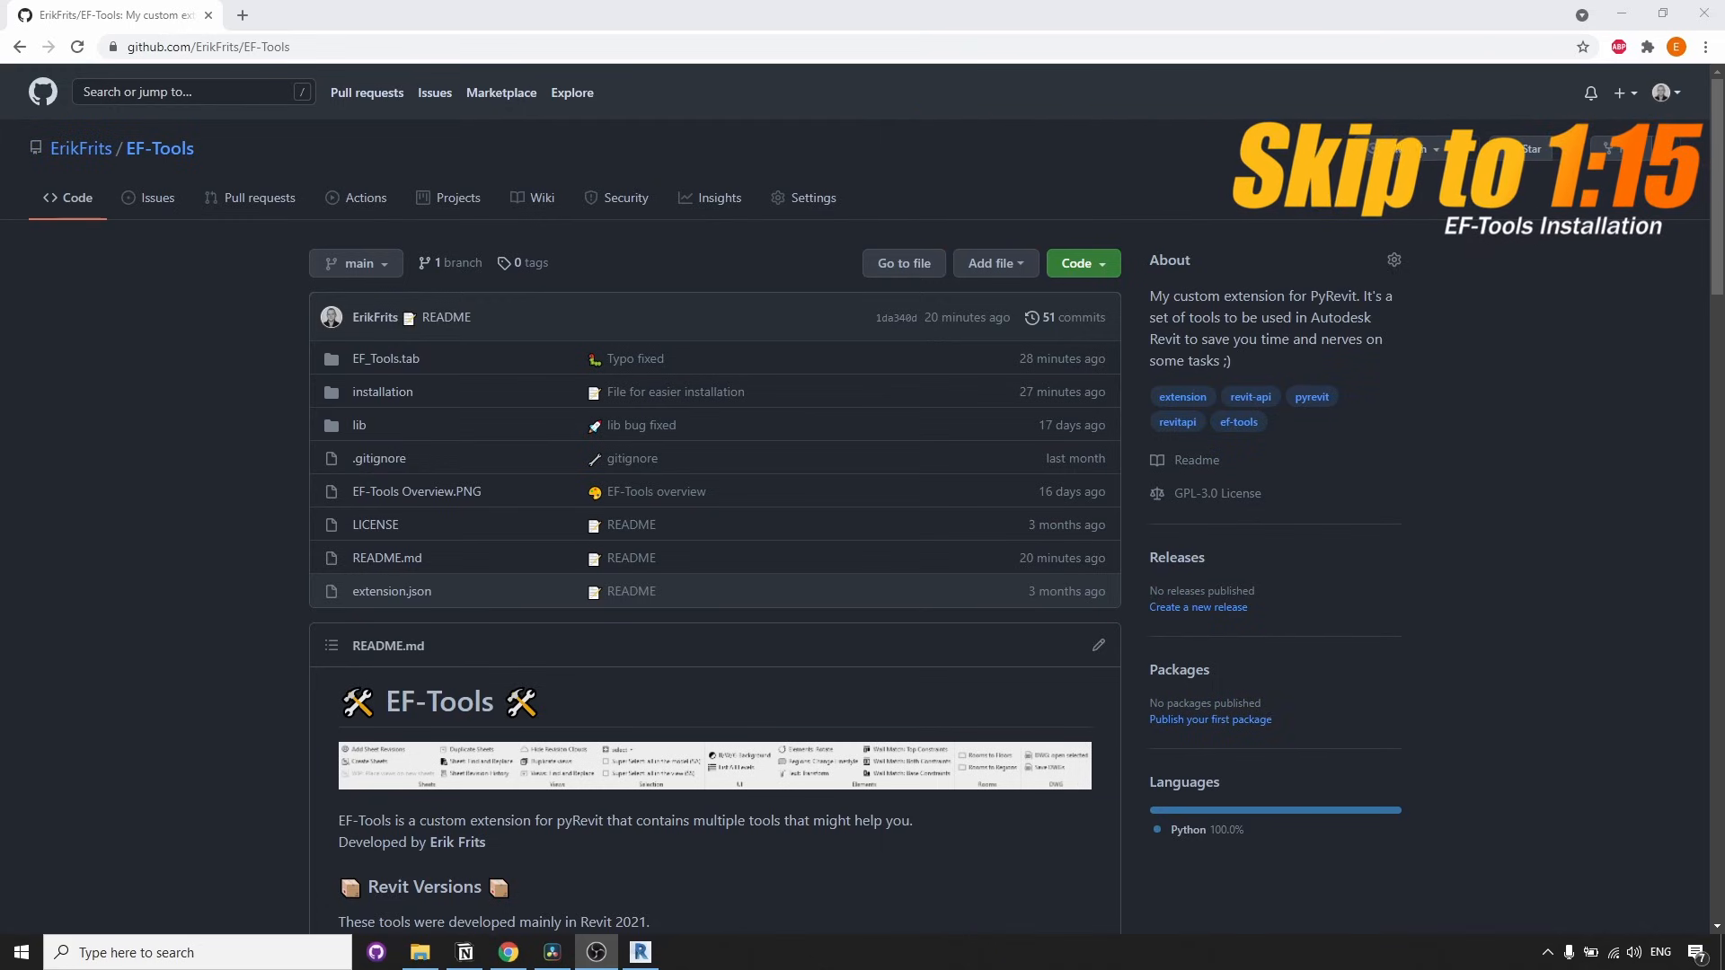
- Search Google for 'pyrevit github' to find the eirannejad/pyRevit repository
click(240, 14)
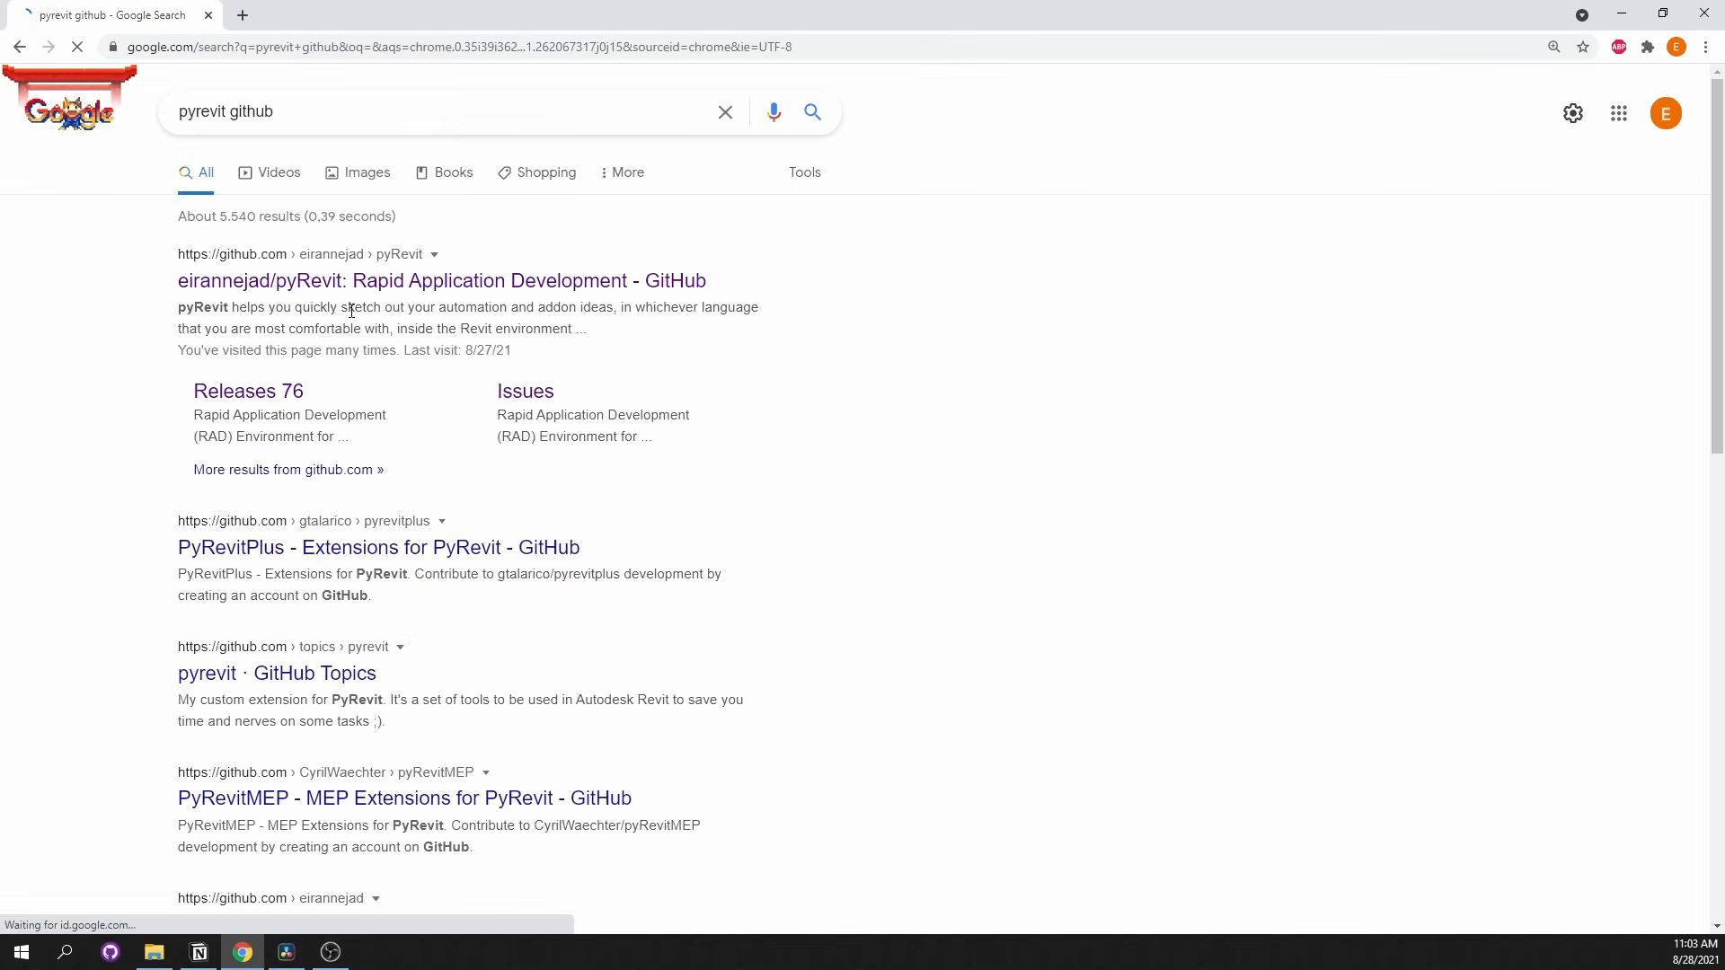
- Reach the pyRevit v4.8.8 latest release from the eirannejad/pyRevit repository
click(442, 281)
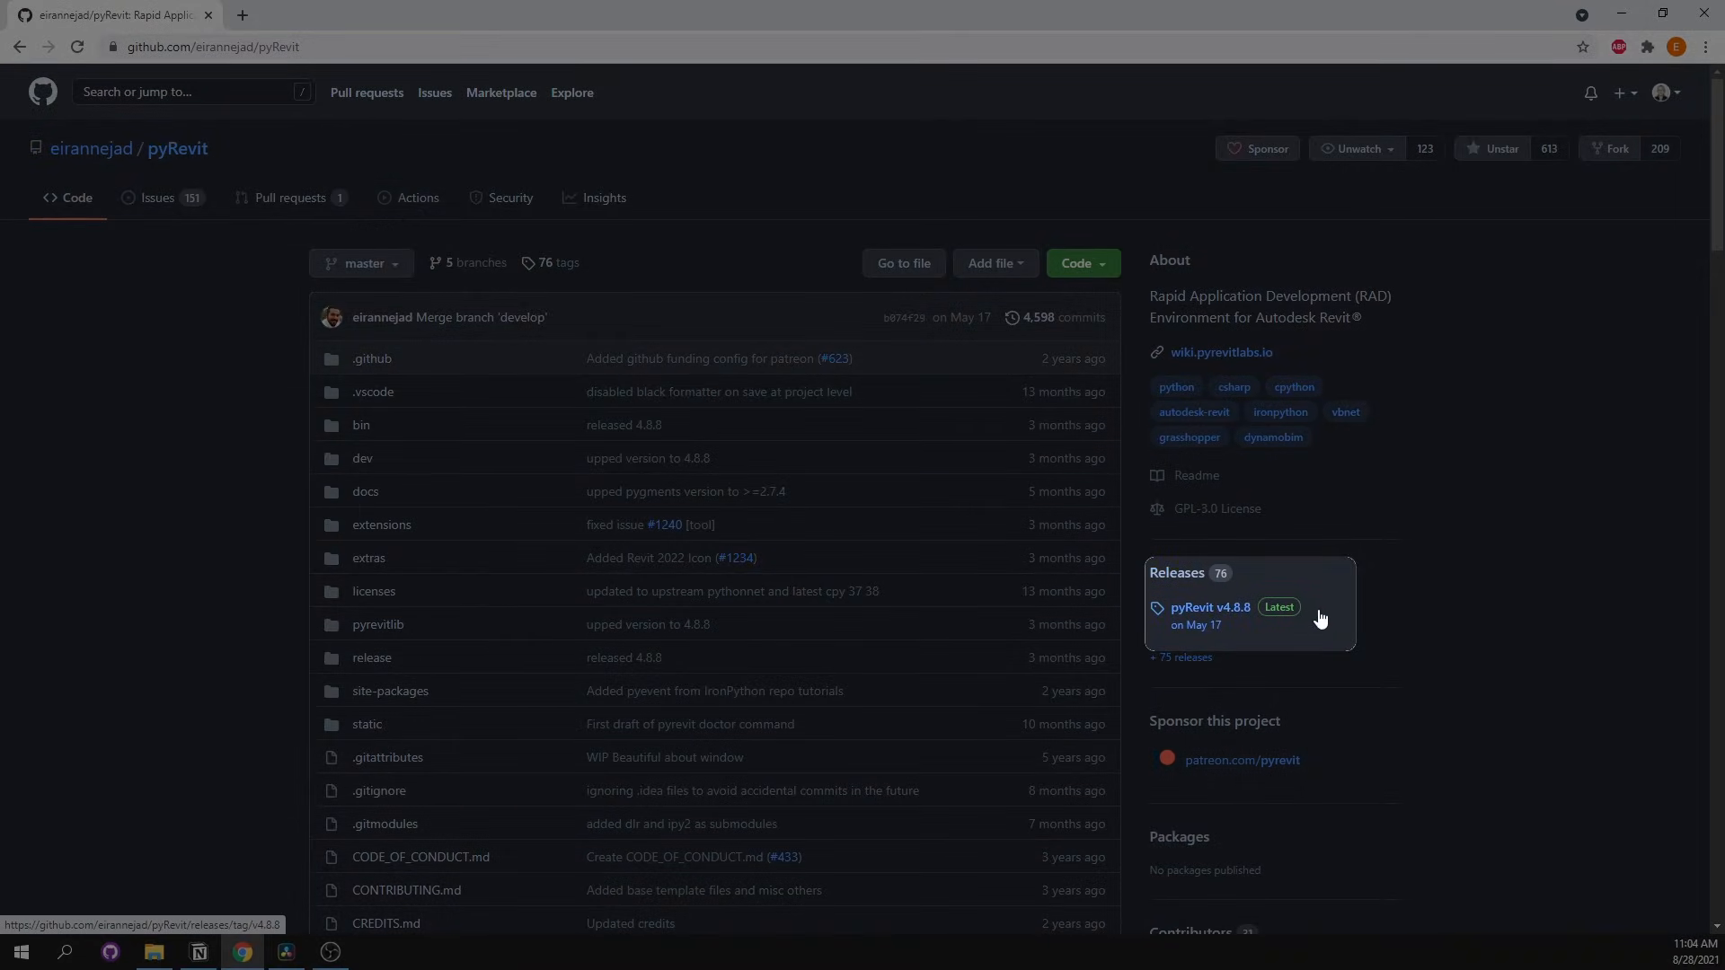
click(1210, 606)
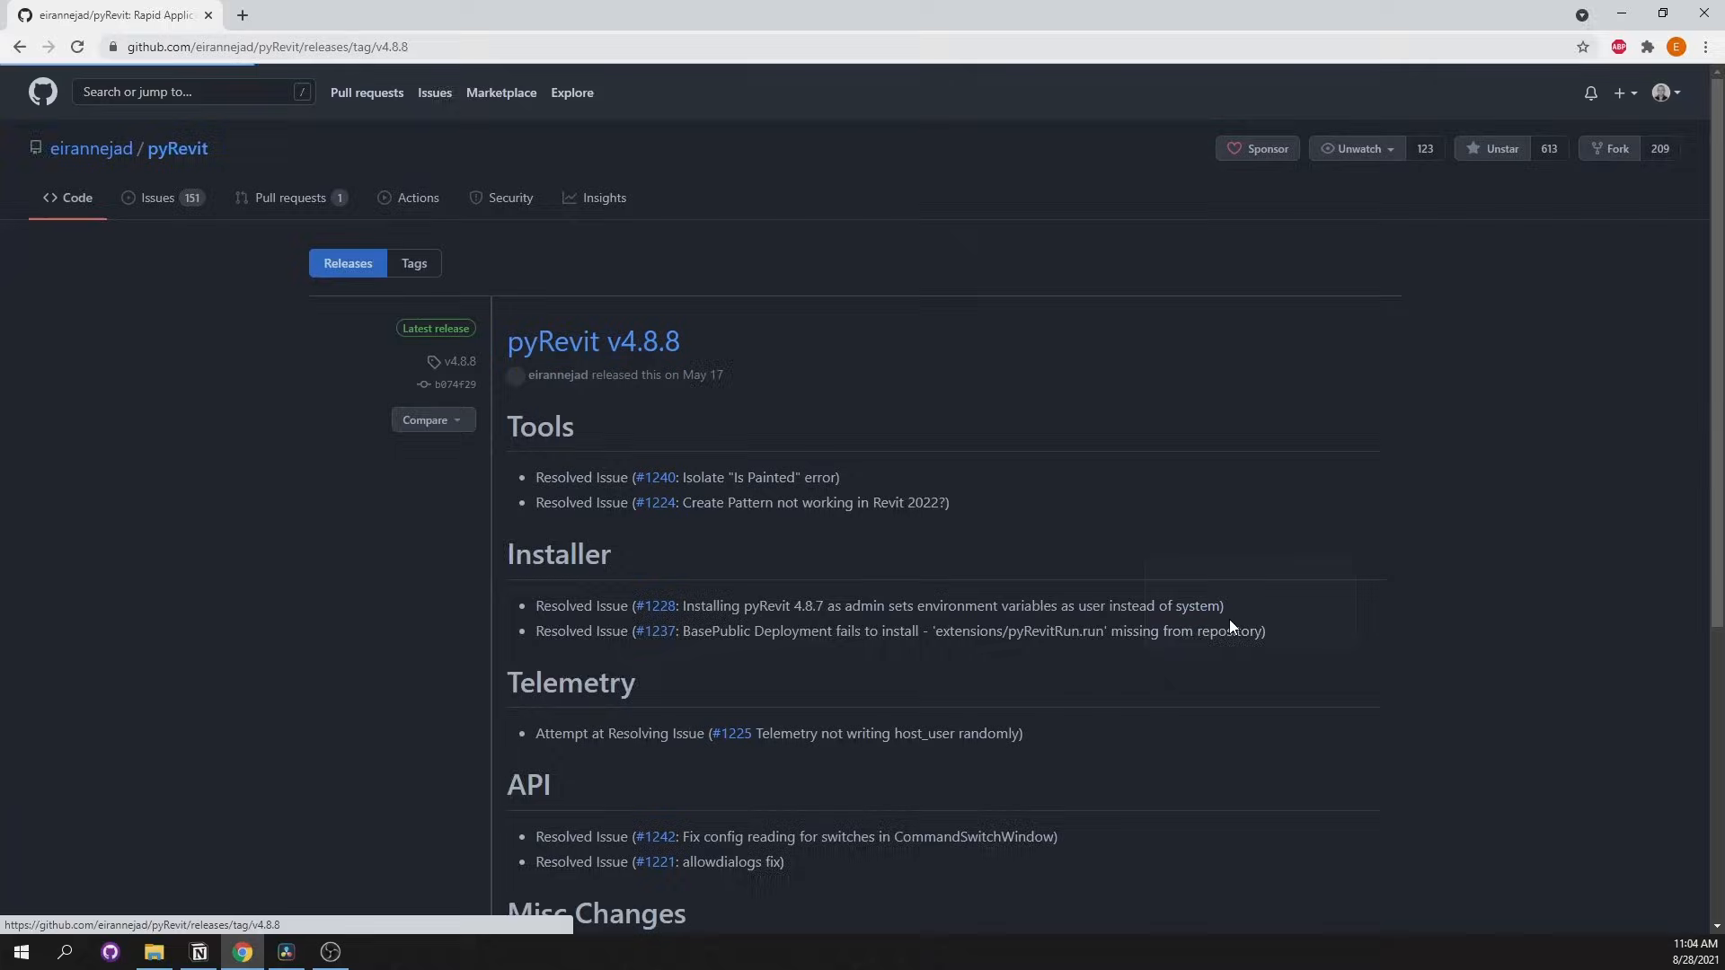
- Download pyRevit_4.8.8_signed.exe from the release Assets and launch the installer
scroll(down, 3)
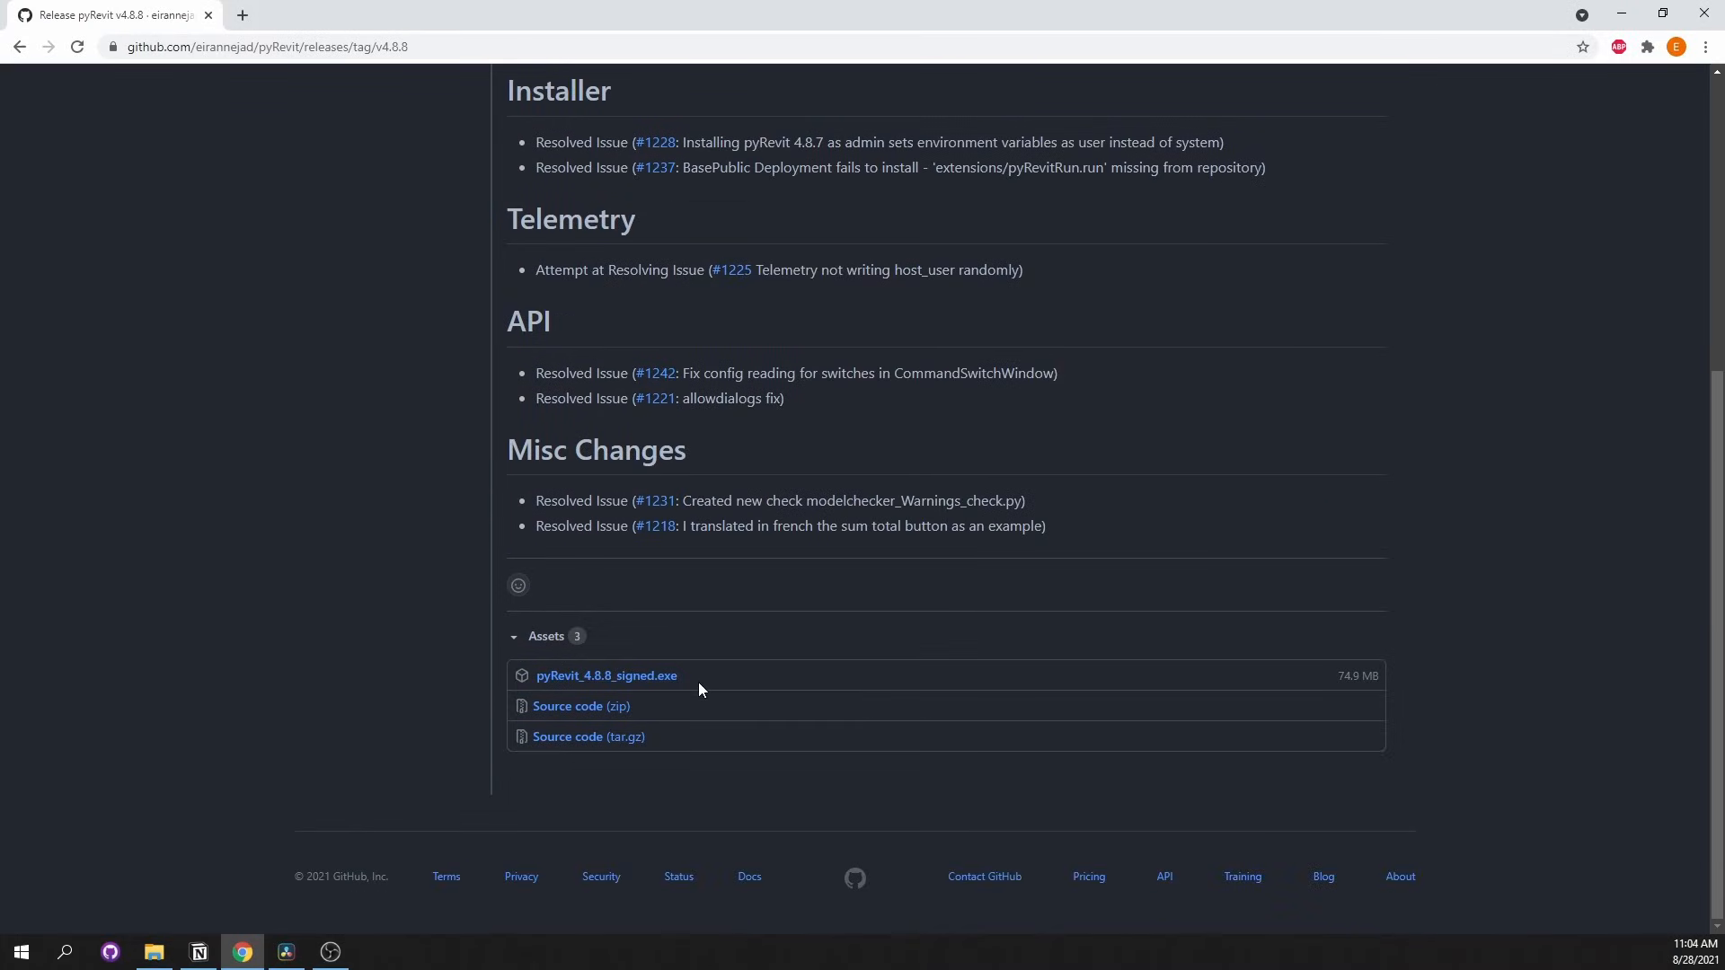
click(605, 676)
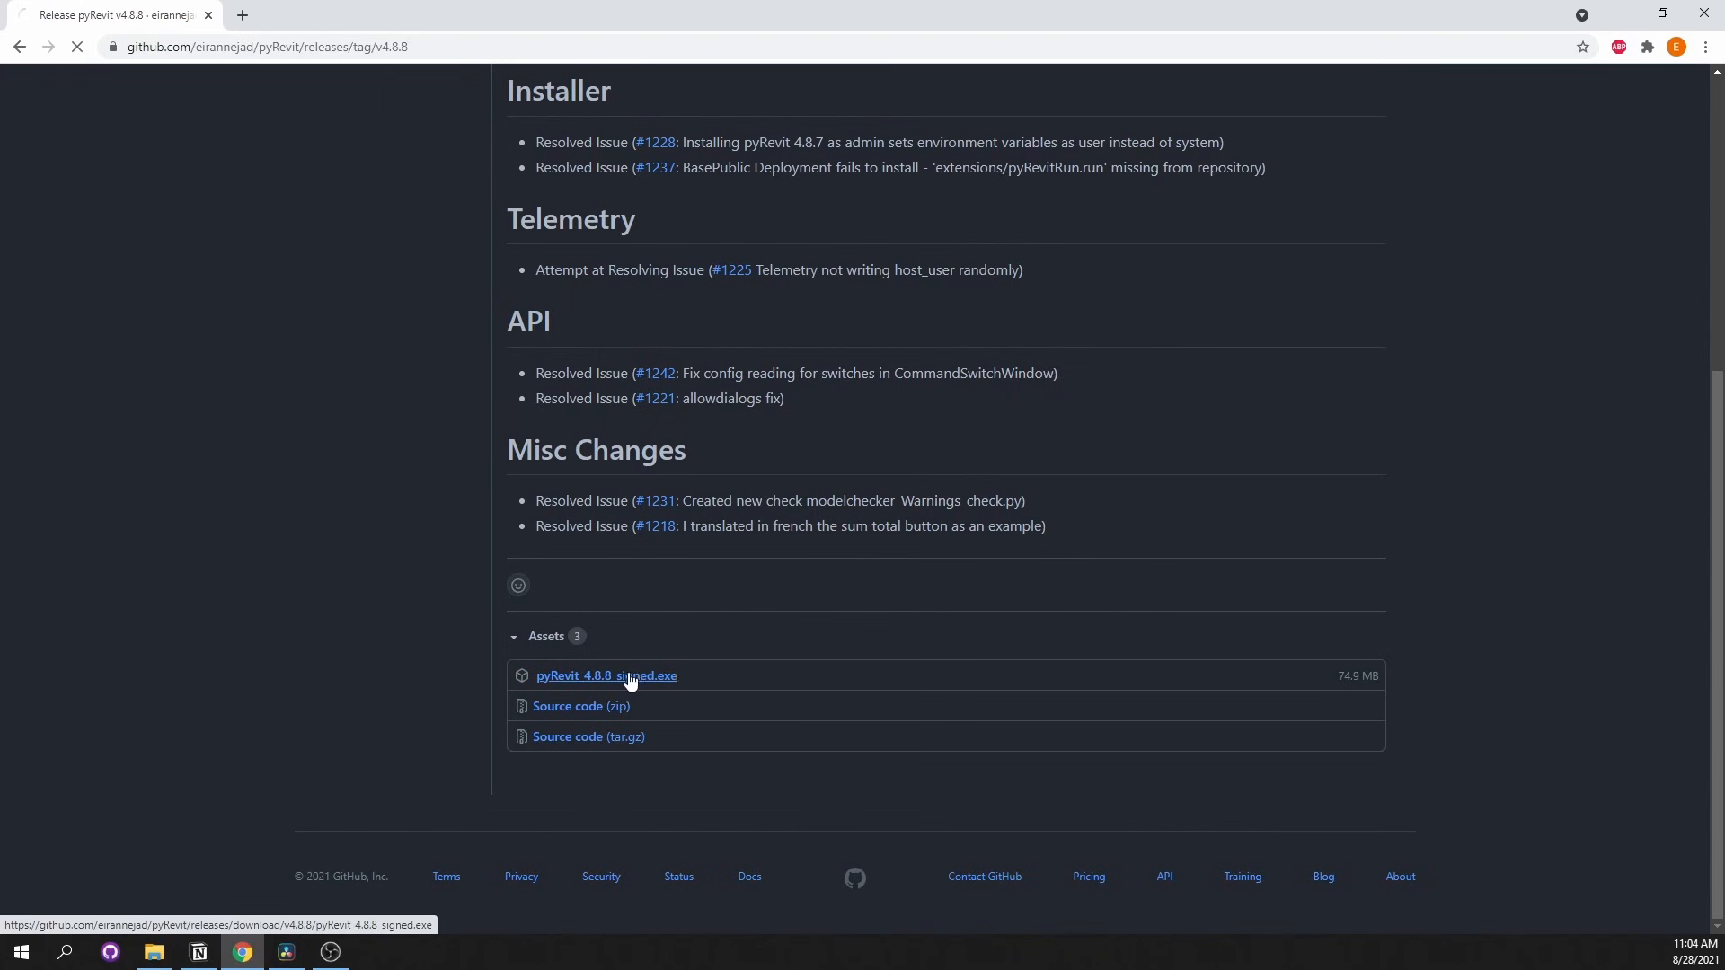
click(605, 675)
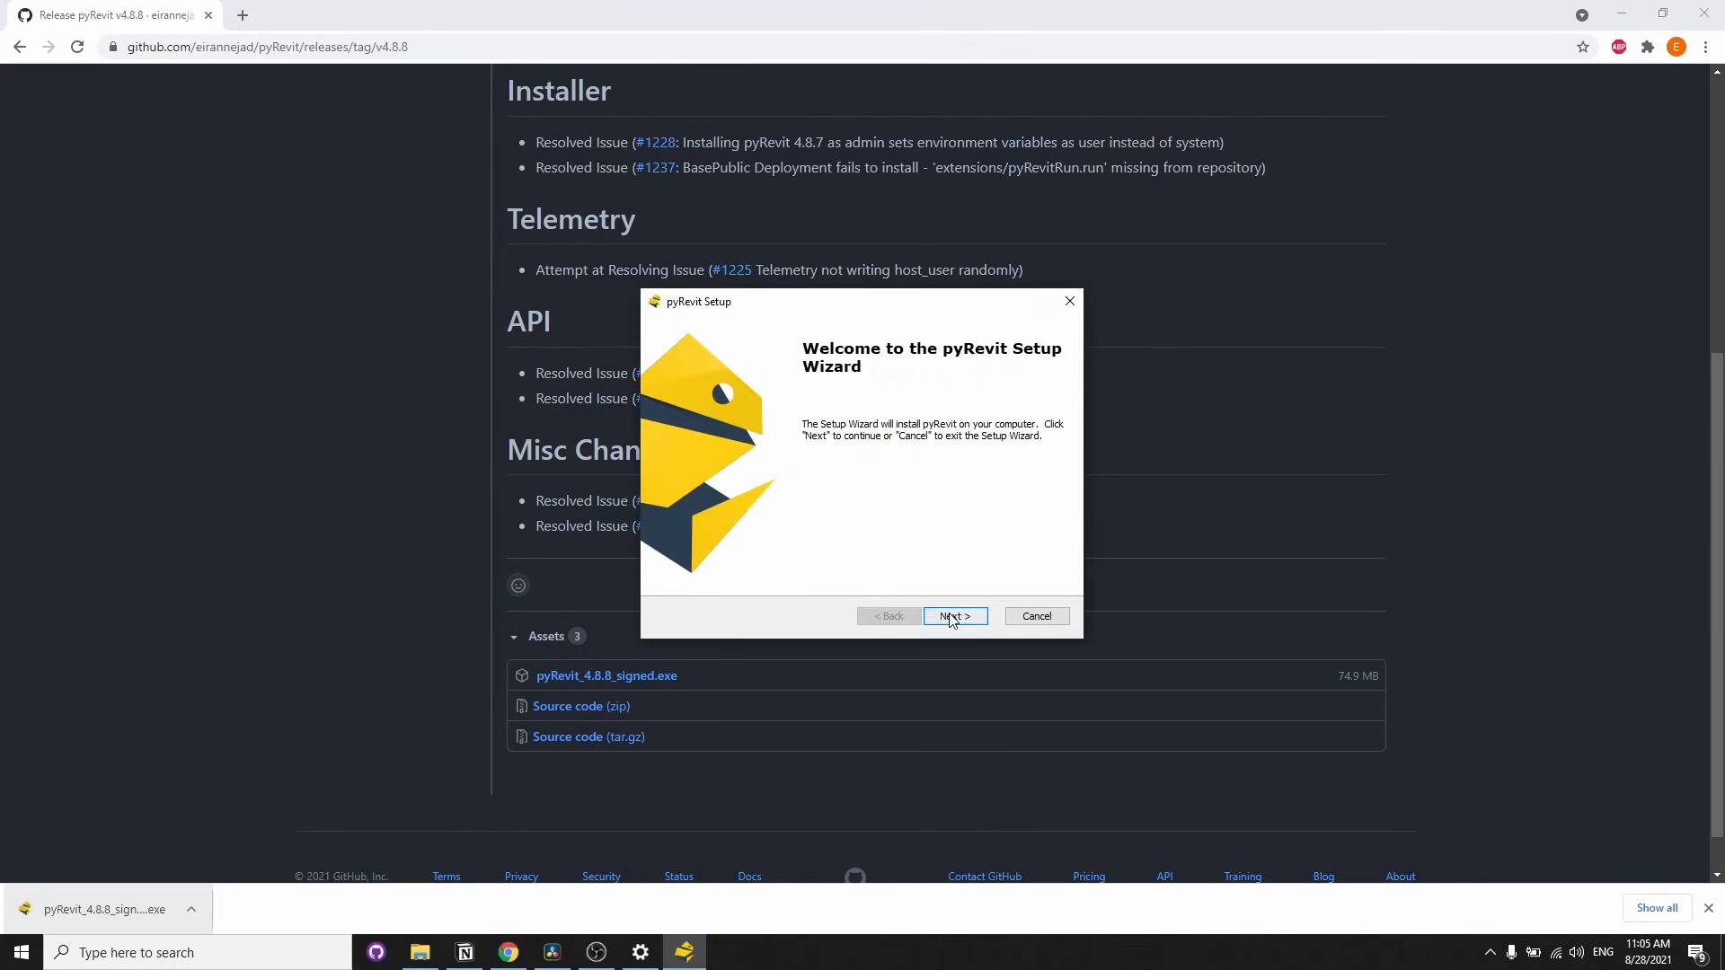
- Install pyRevit into the default pyRevit-Master folder and finish the setup wizard
click(952, 616)
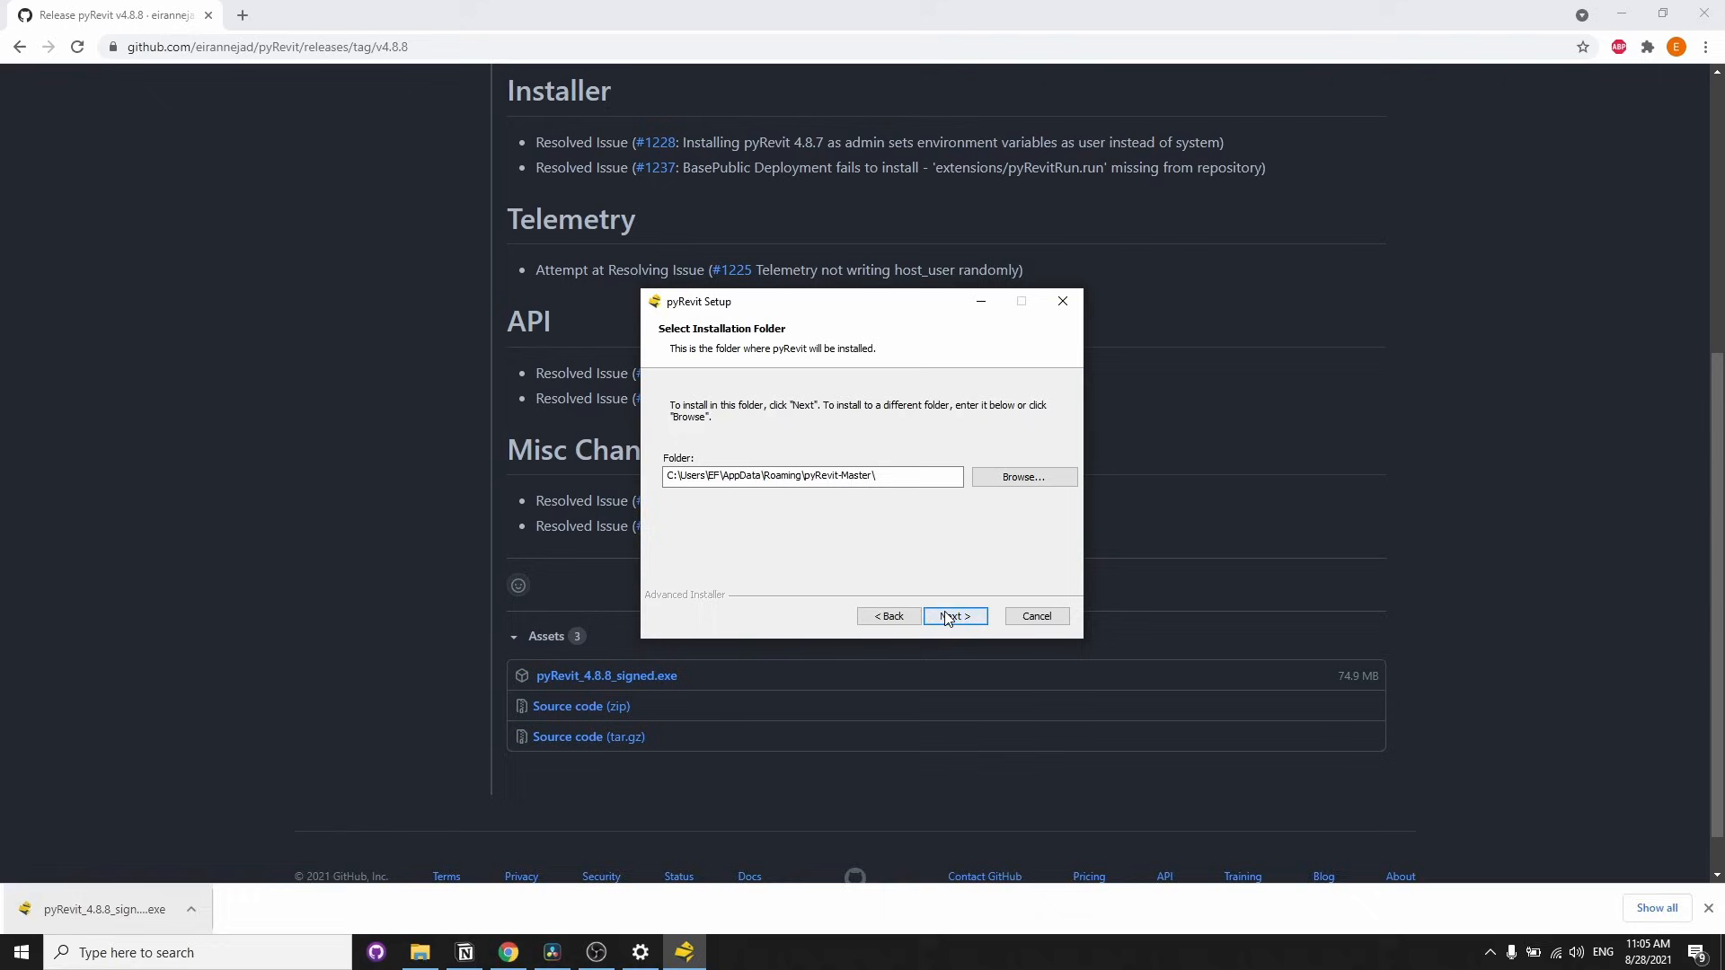
click(952, 617)
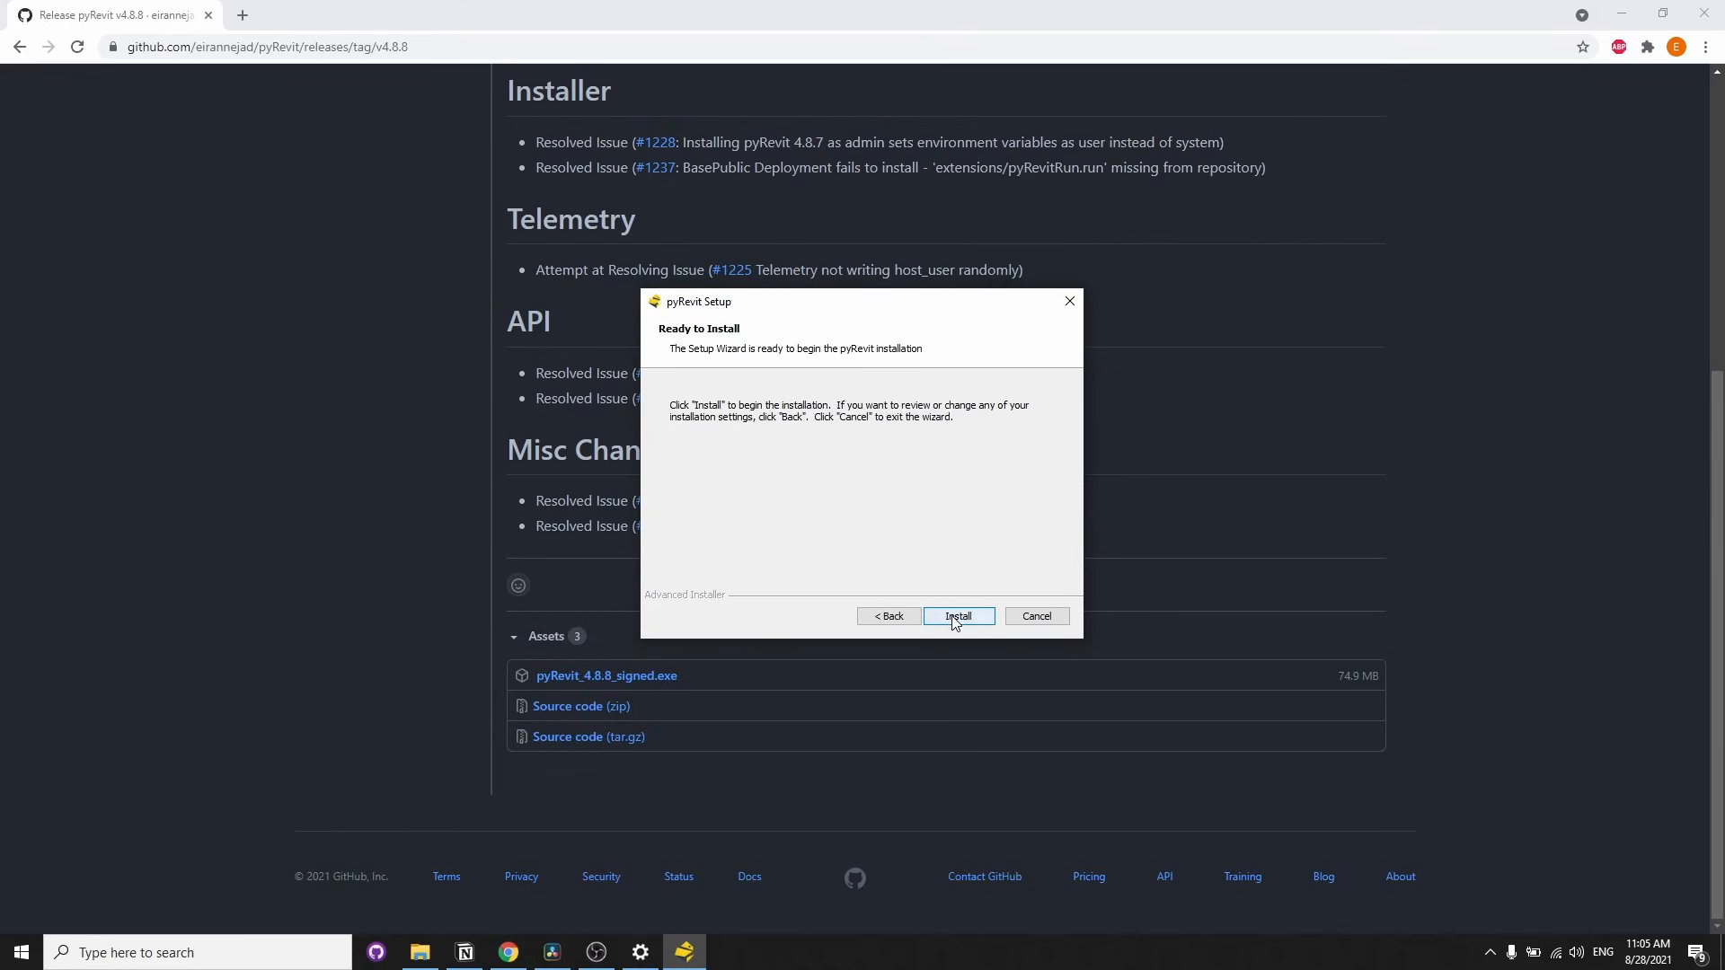
click(957, 617)
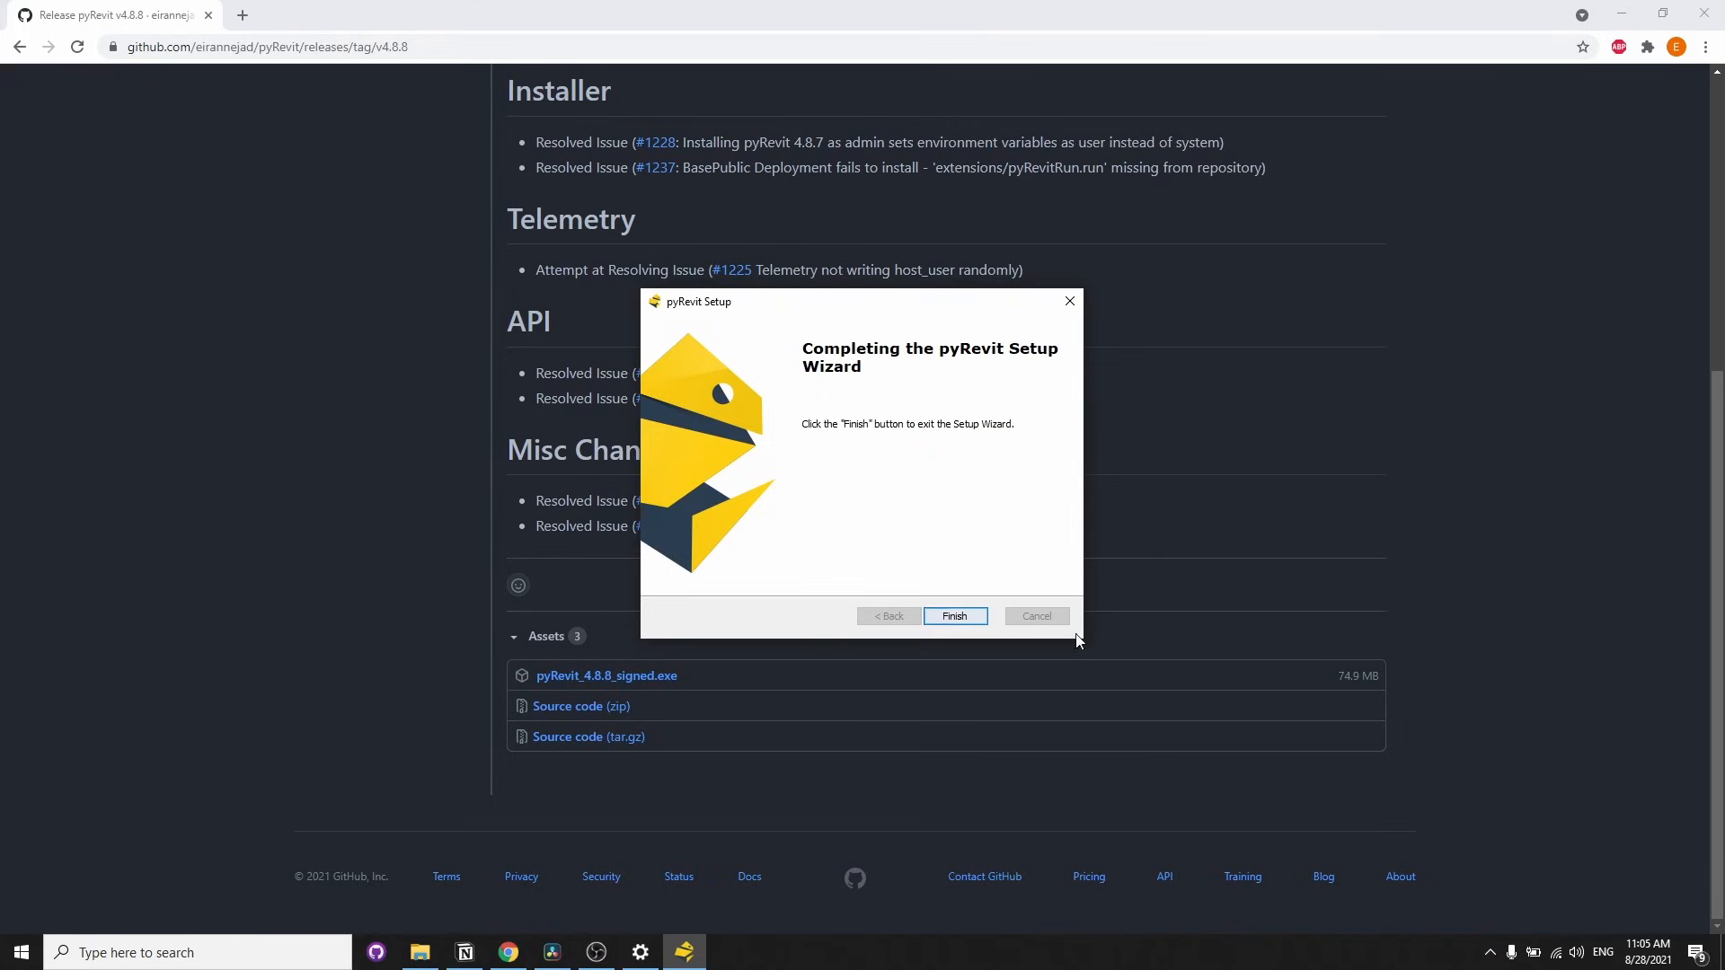
text(r)
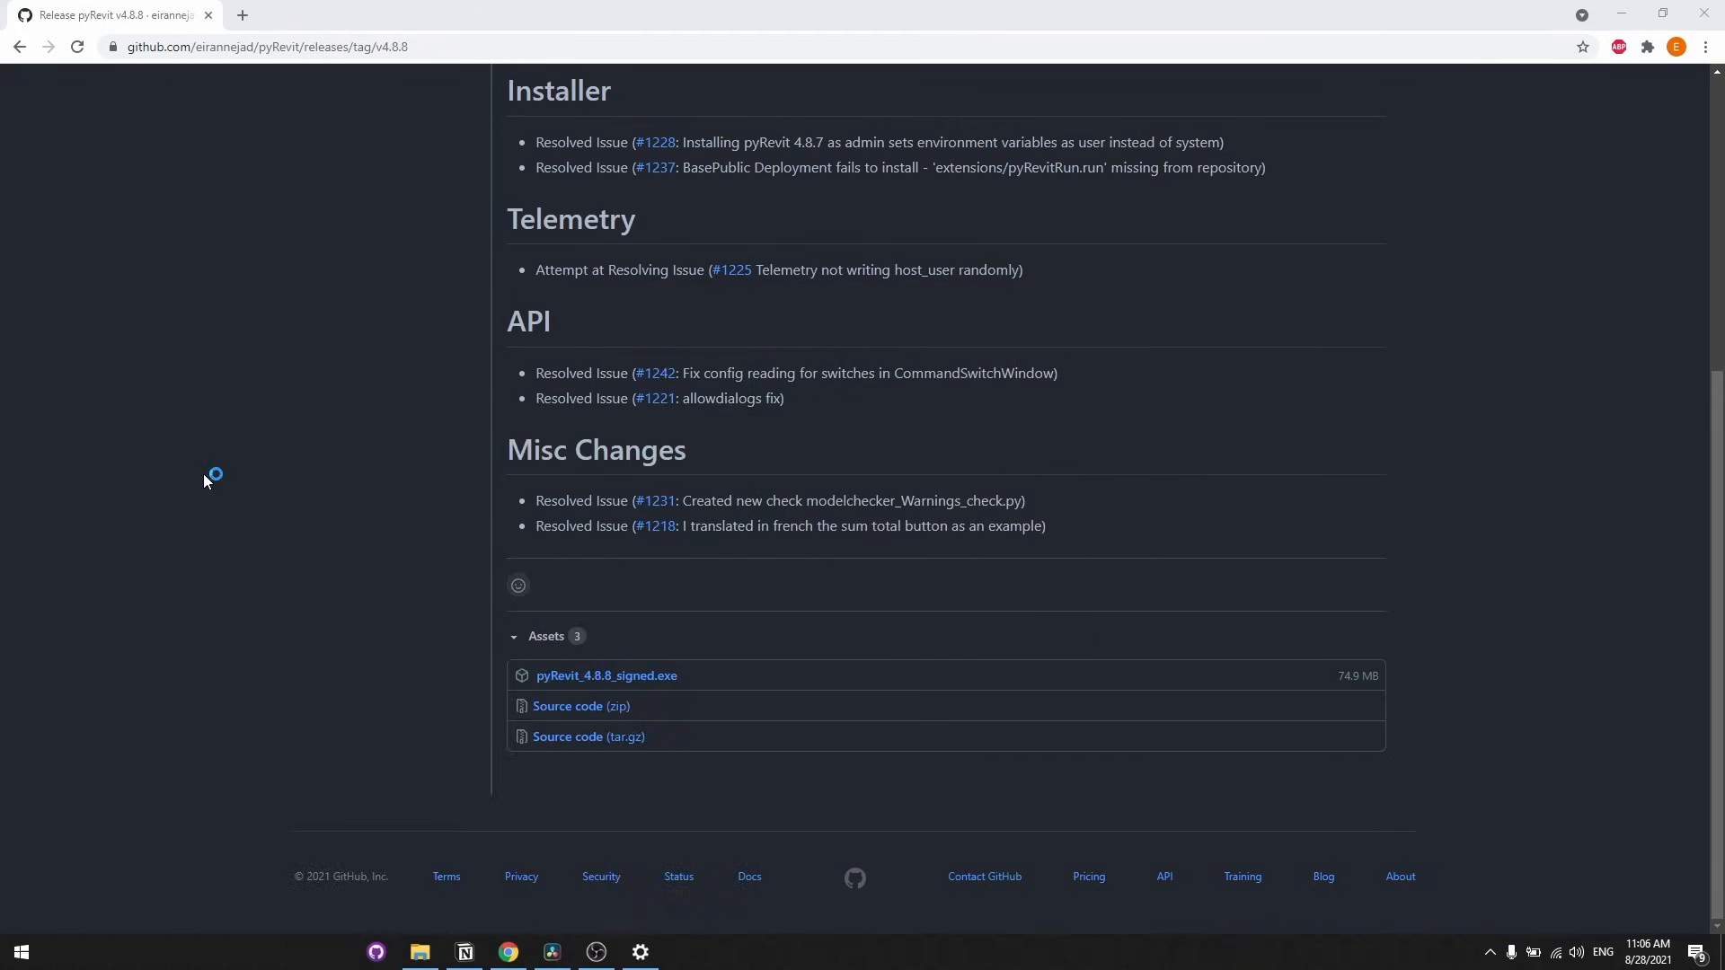
- Select EF-Tools in pyRevit's Extension Manager from the registered extension packages
click(640, 952)
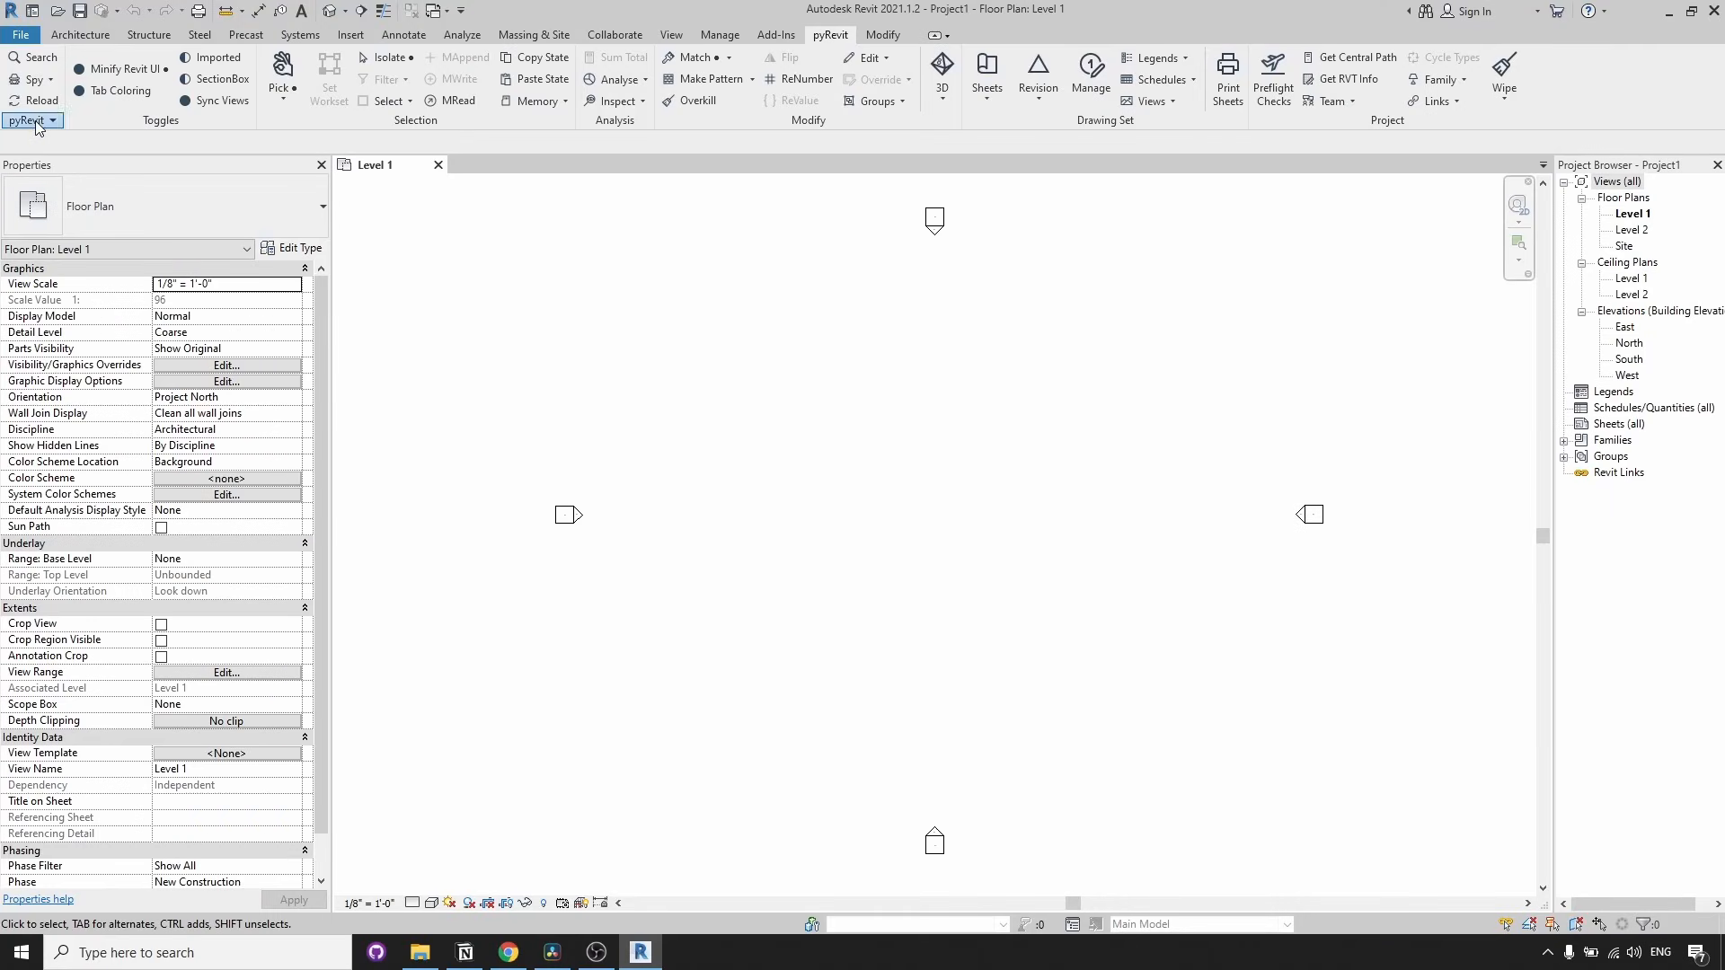
click(104, 155)
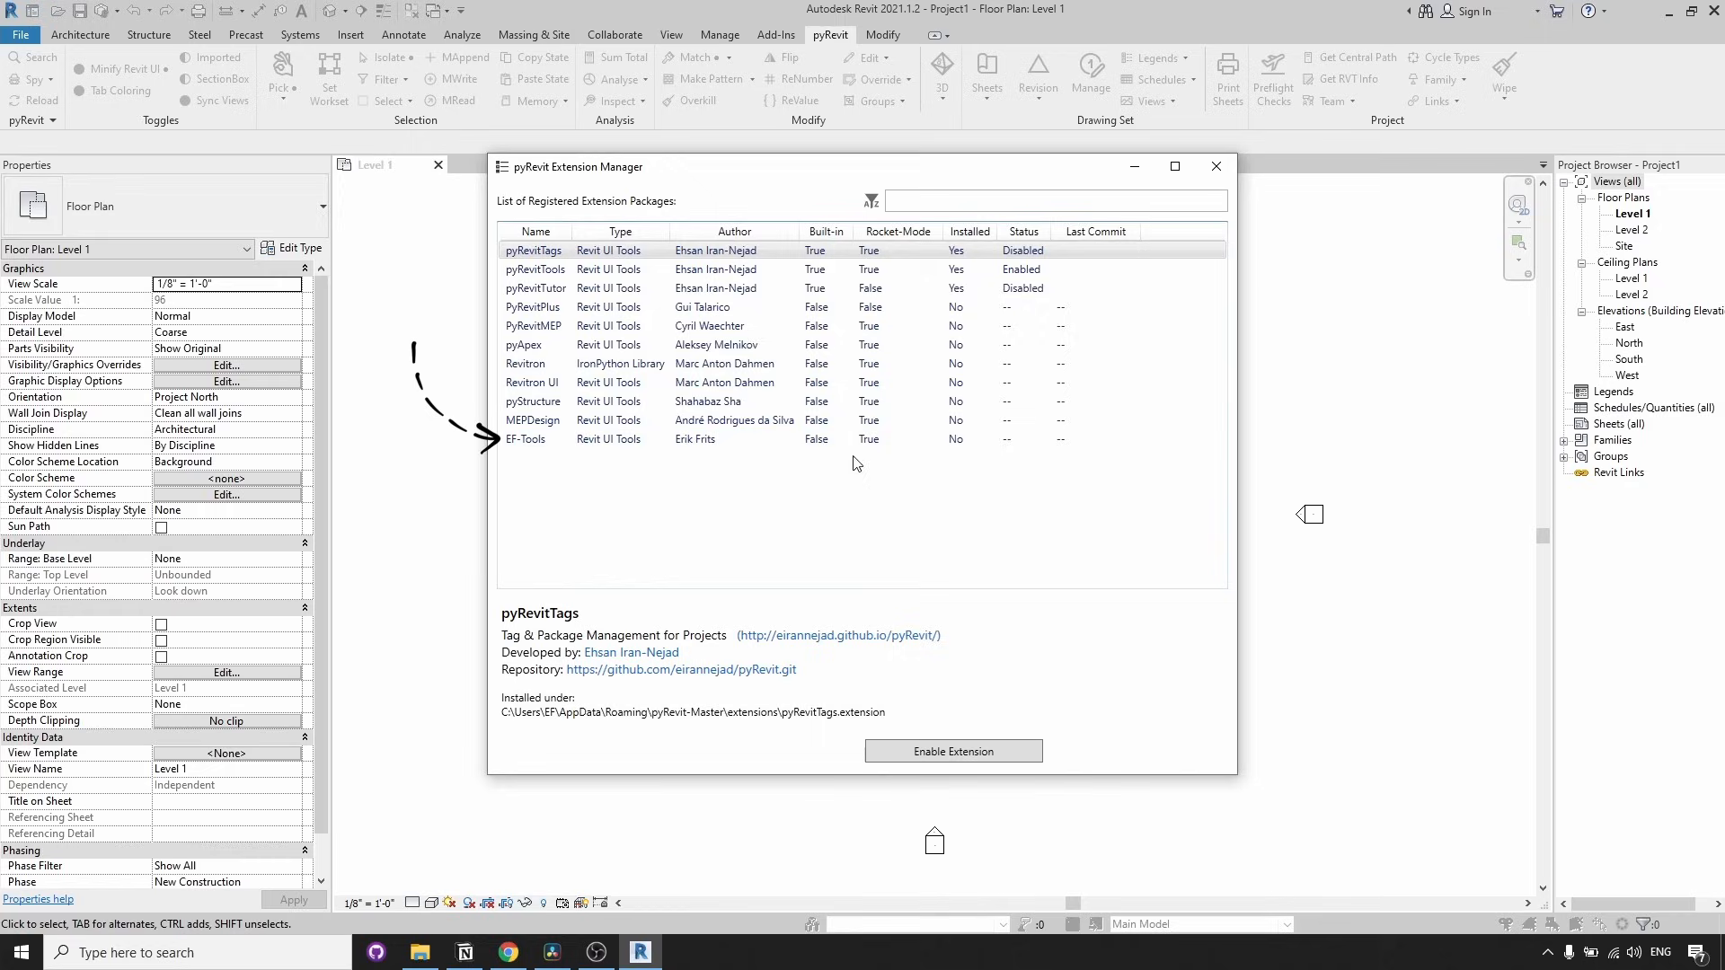
click(532, 438)
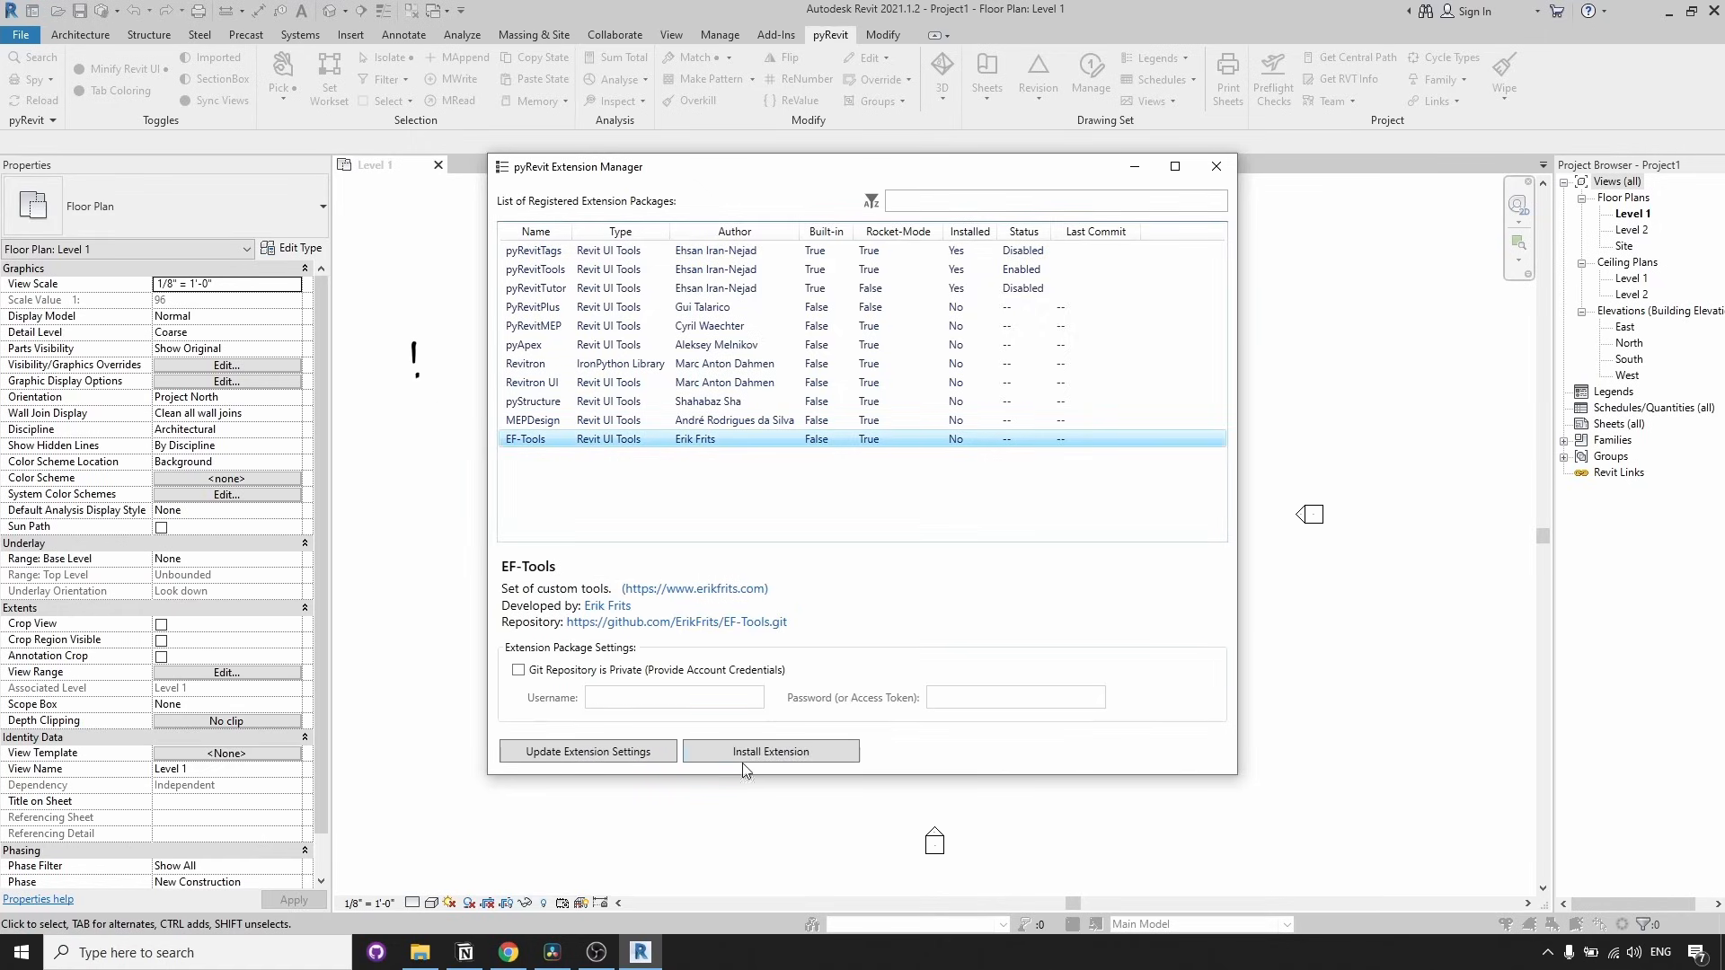
mouse_move(771, 751)
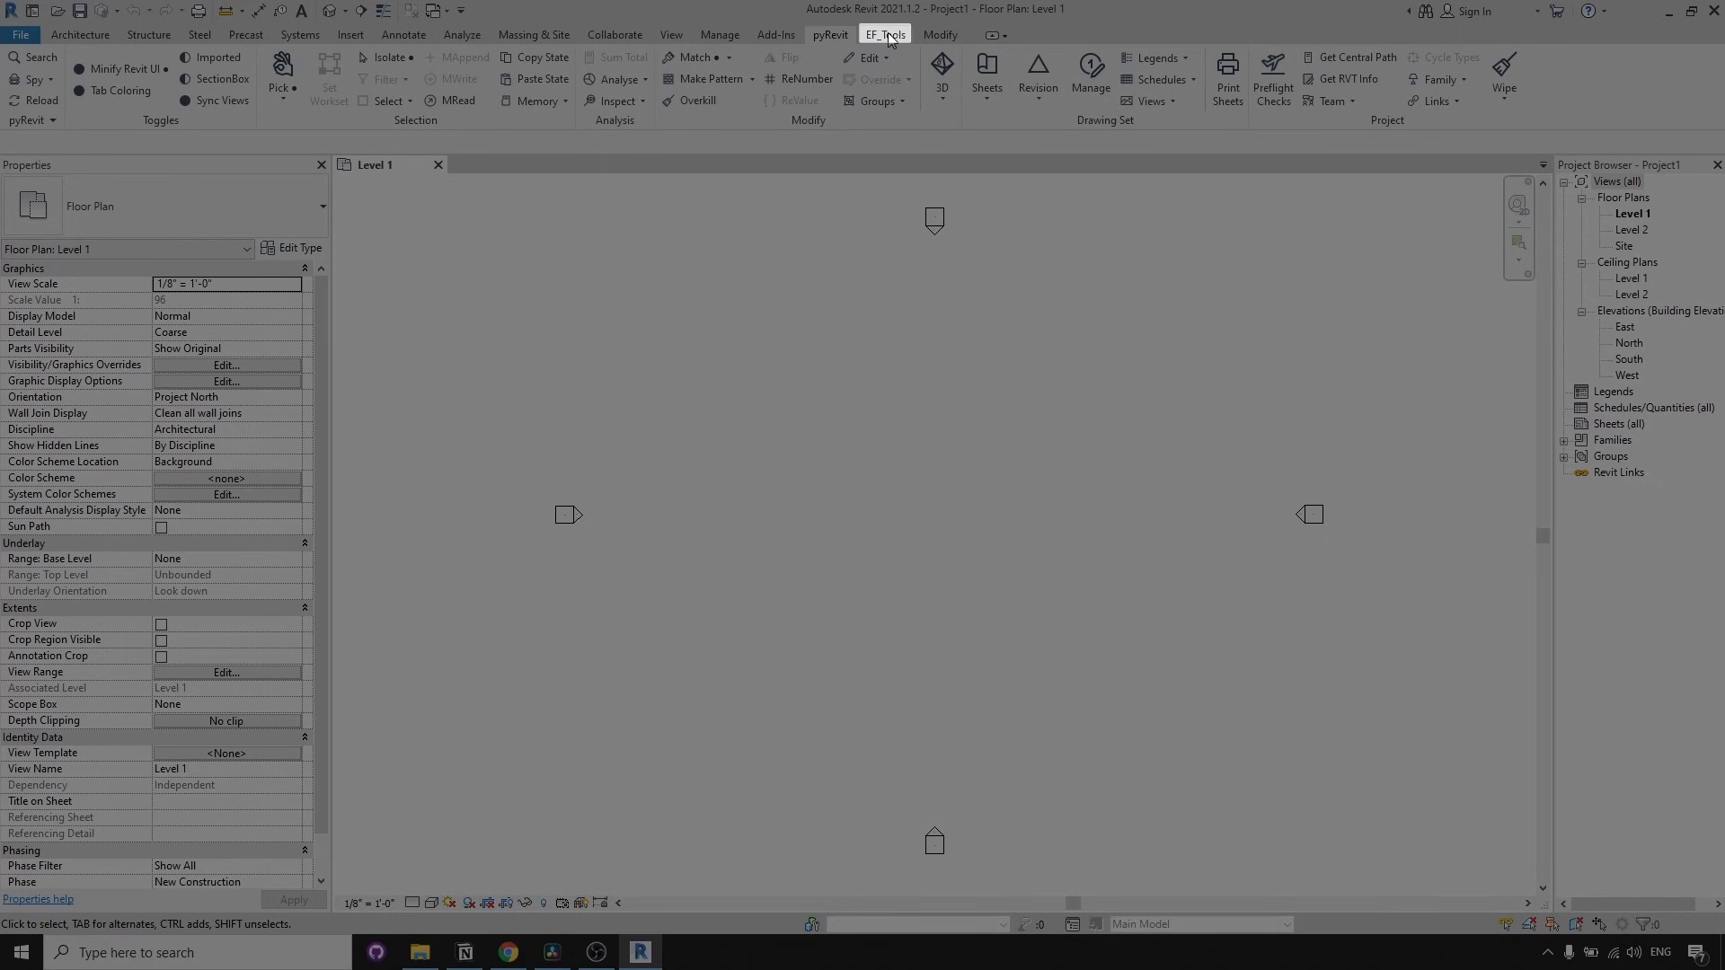
- Display the EF_Tools ribbon tab with its sheet, view, selection and element tools
click(885, 34)
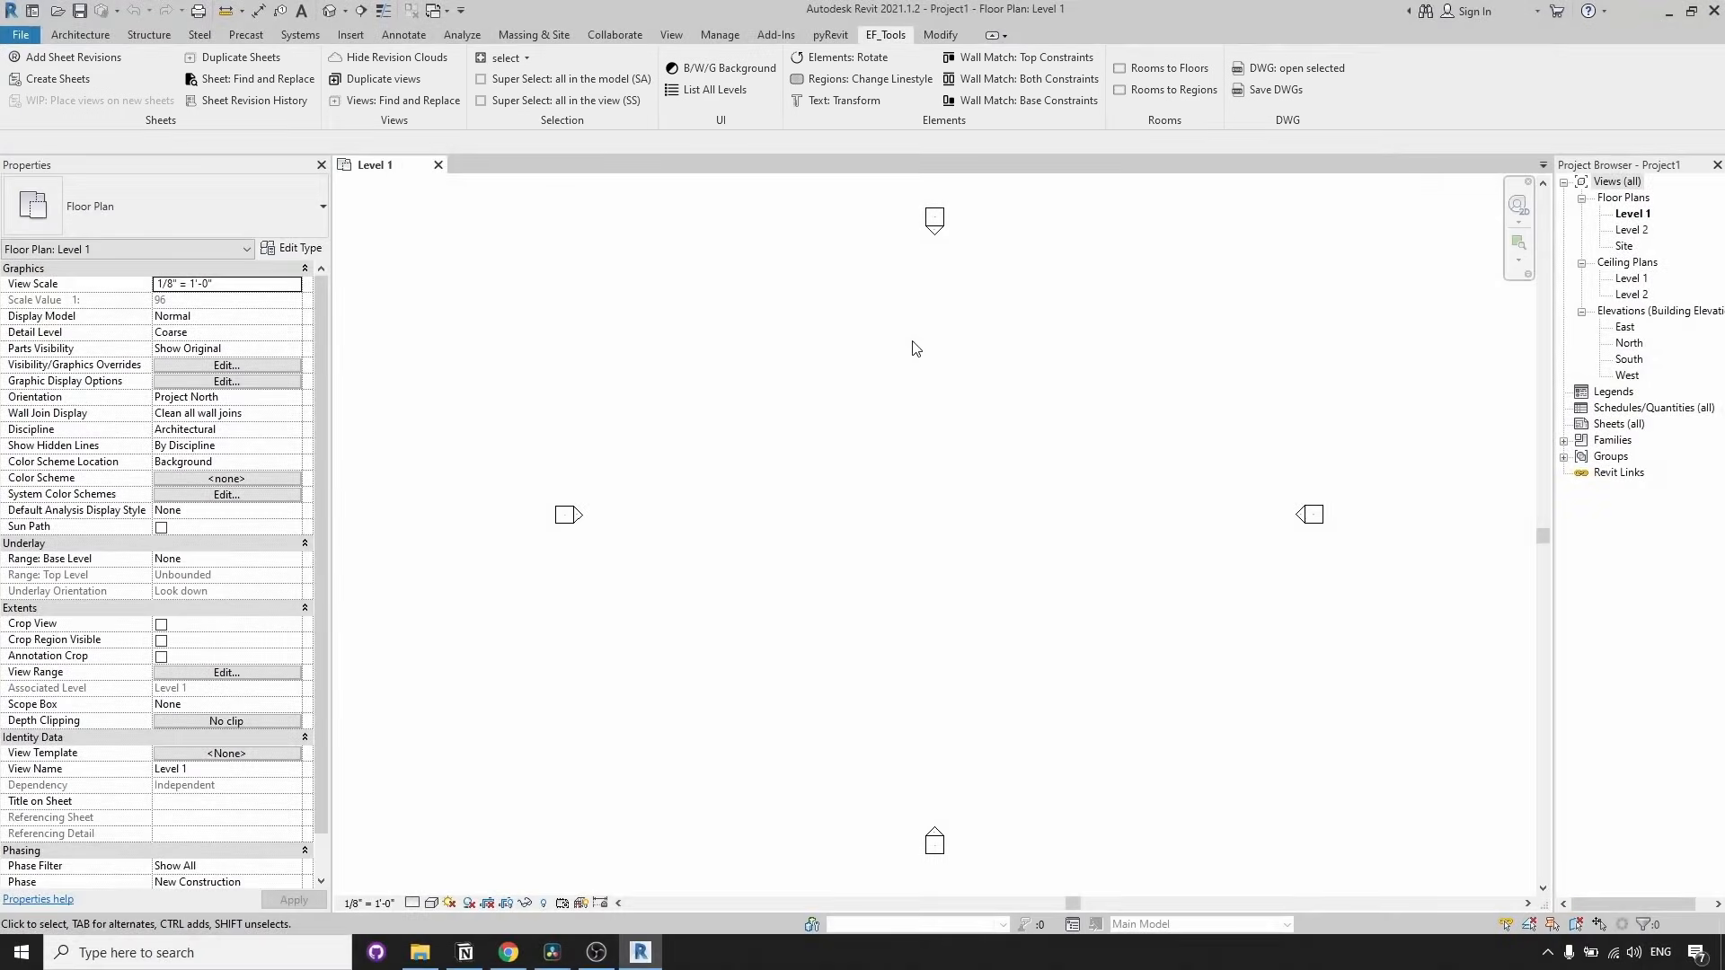
mouse_move(1000, 208)
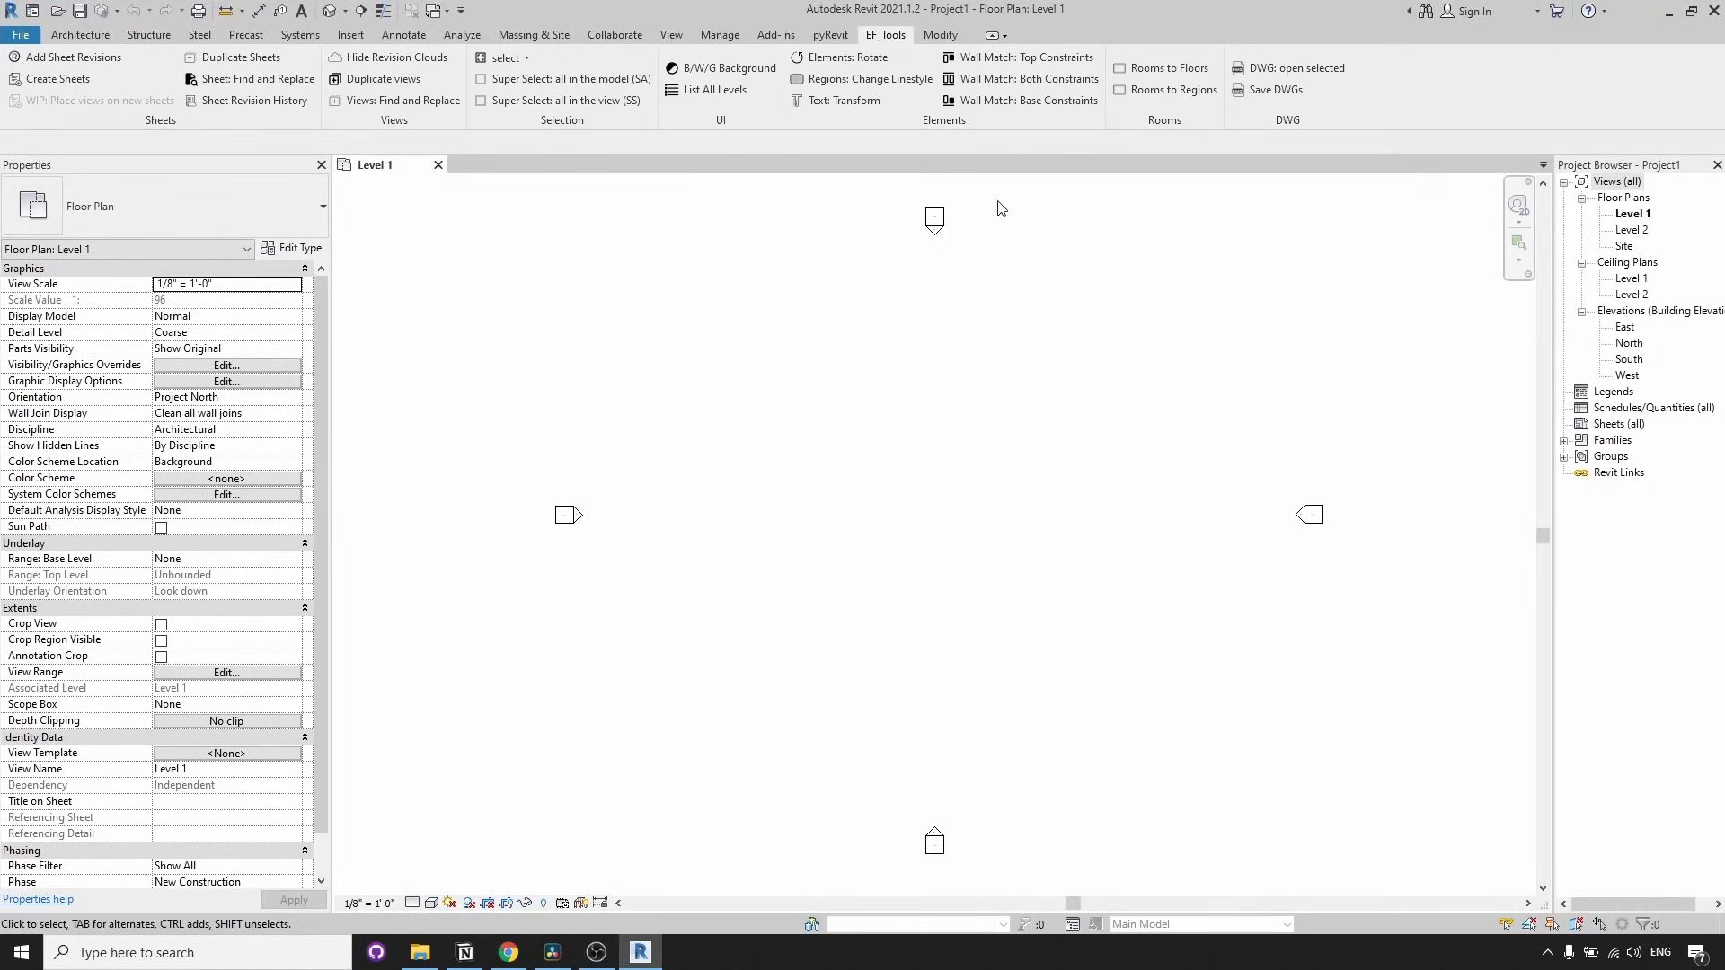
mouse_move(742, 263)
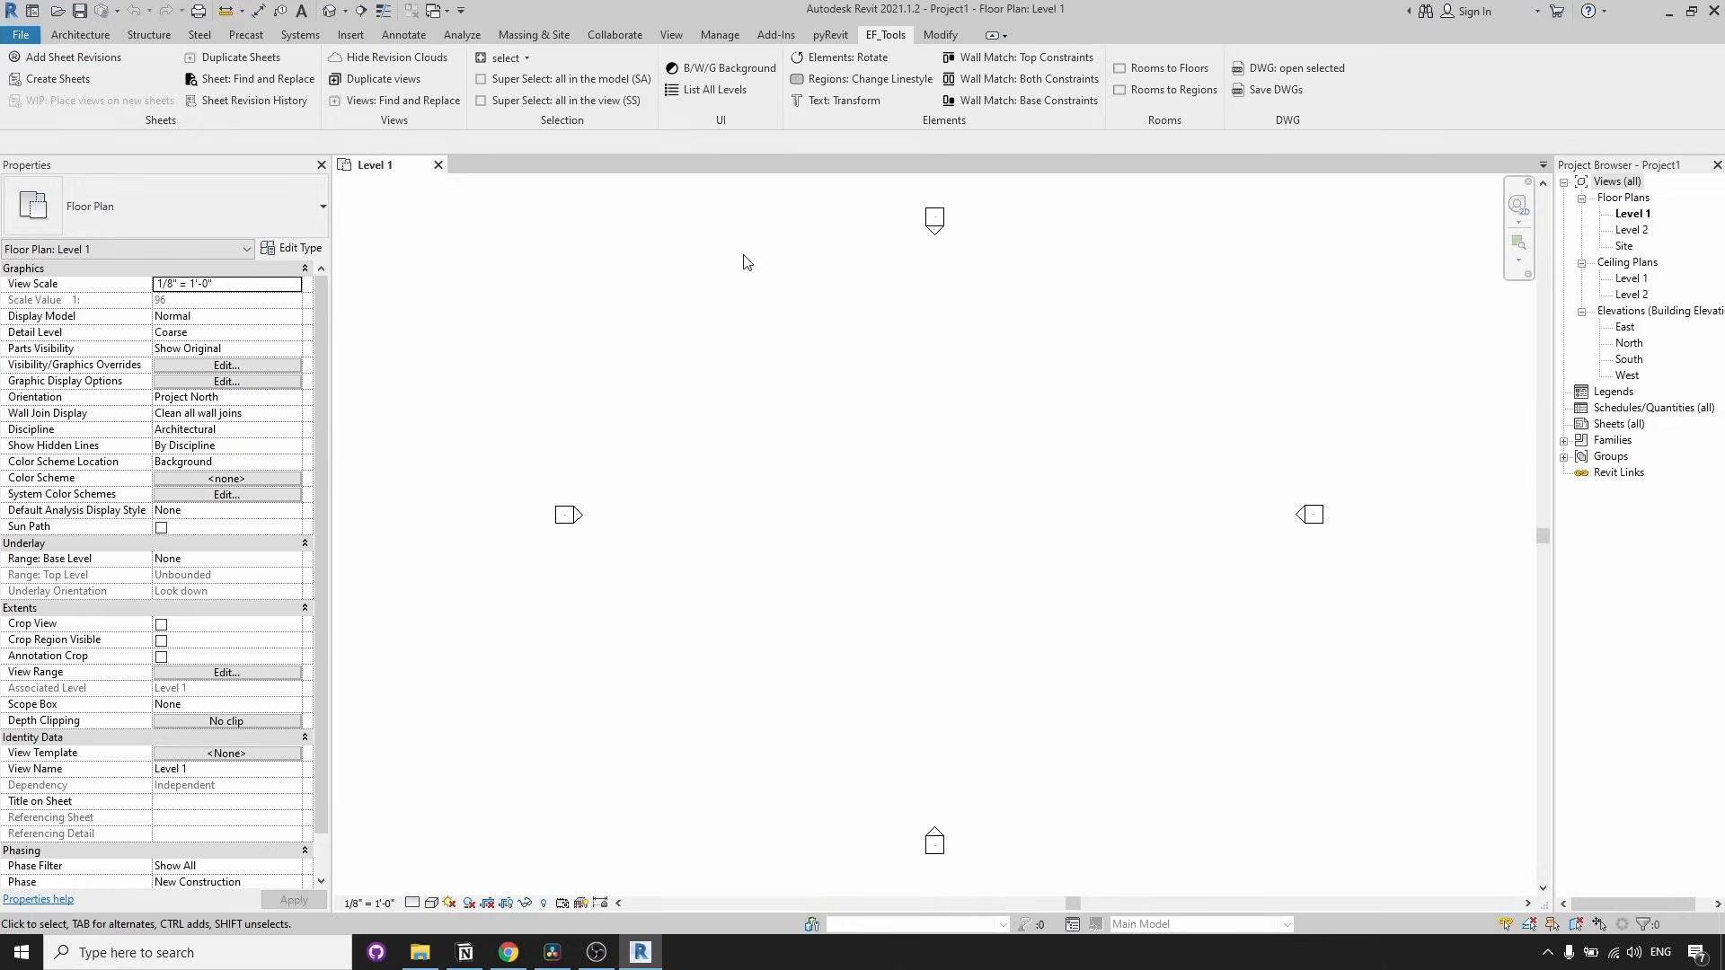